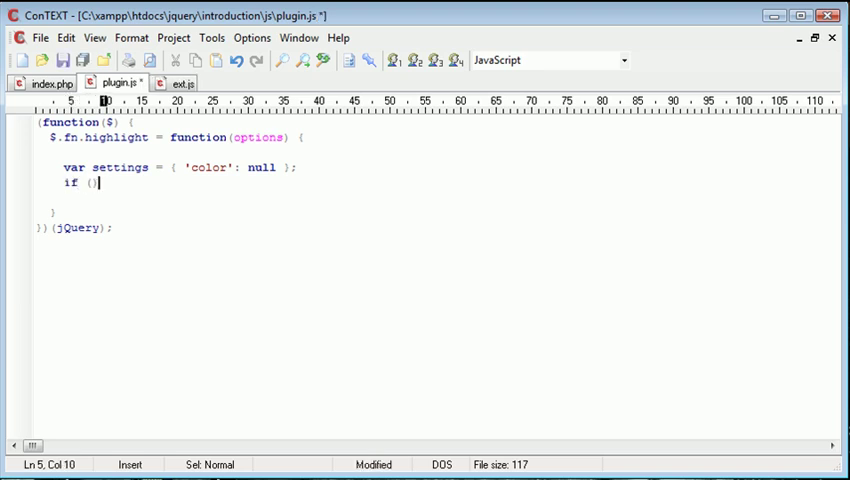
Add if (options) { $.extend(settings, options); } to the plugin in plugin.js.
type("options")
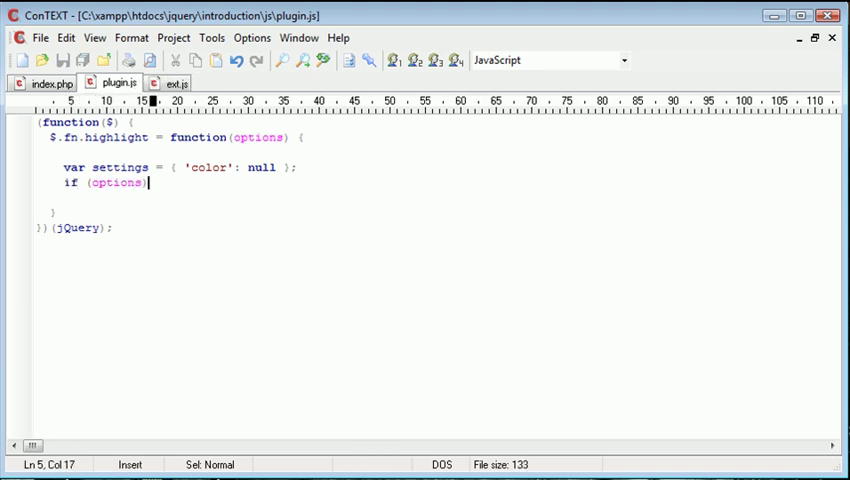
type("{ }")
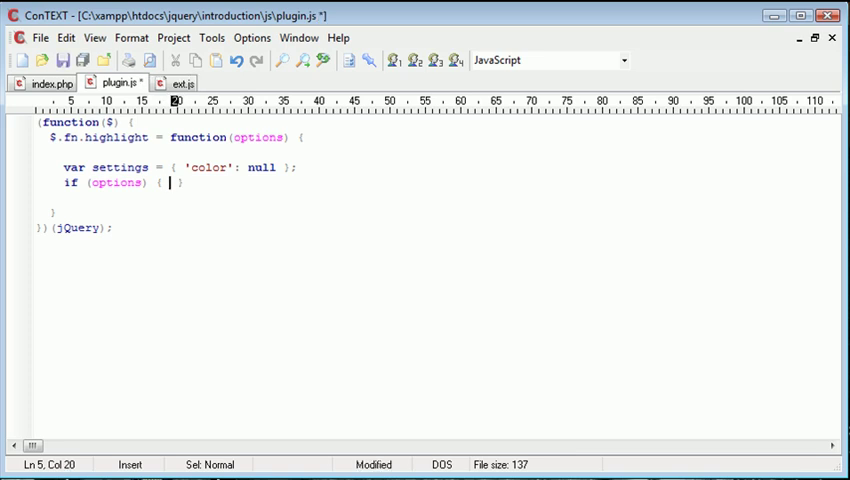
type("$.extend")
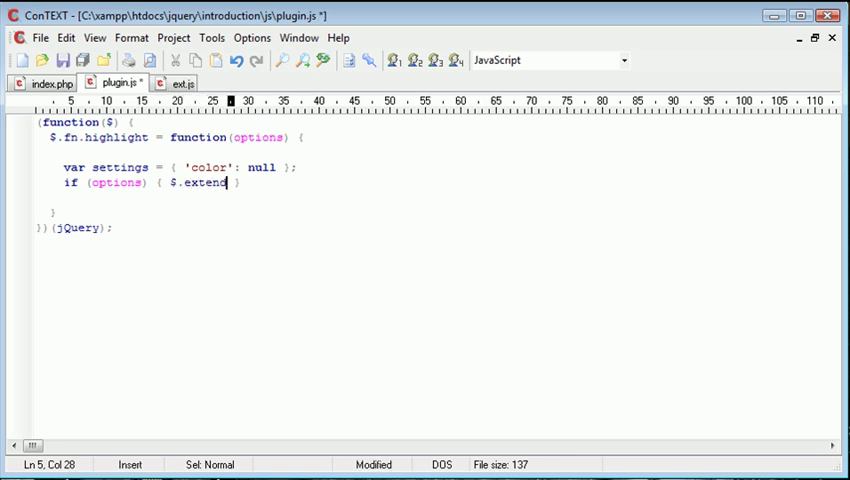
type("();")
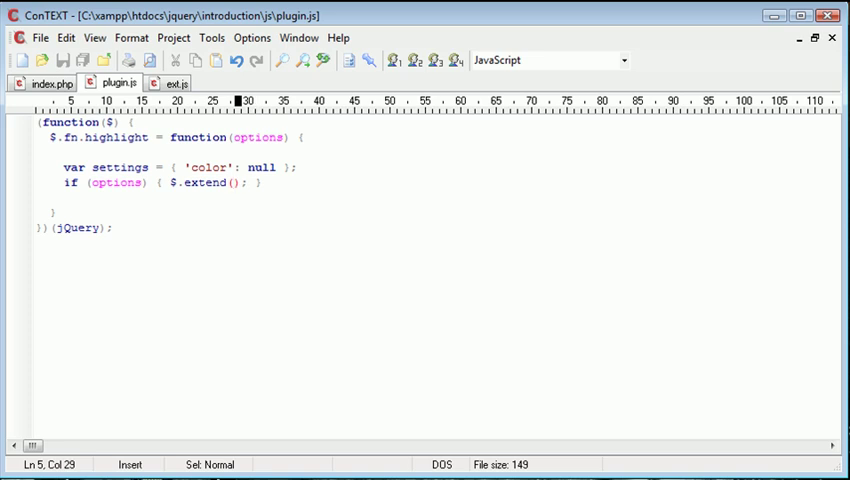
type("settings, op")
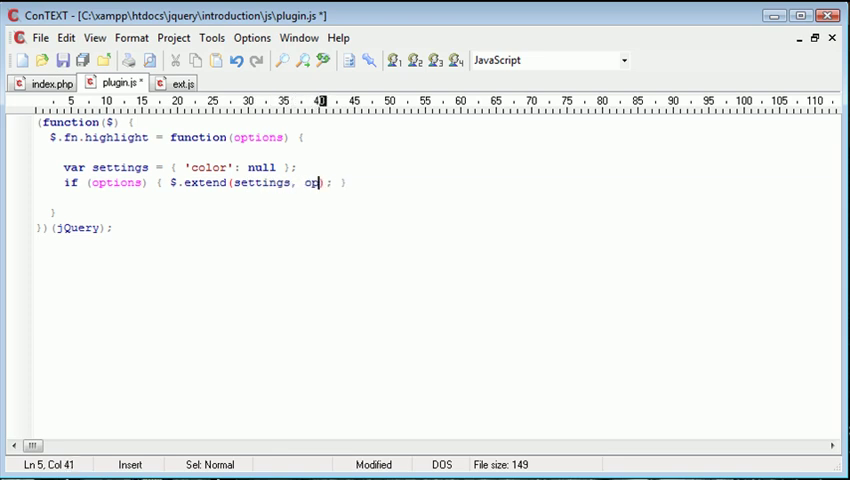
type("tions")
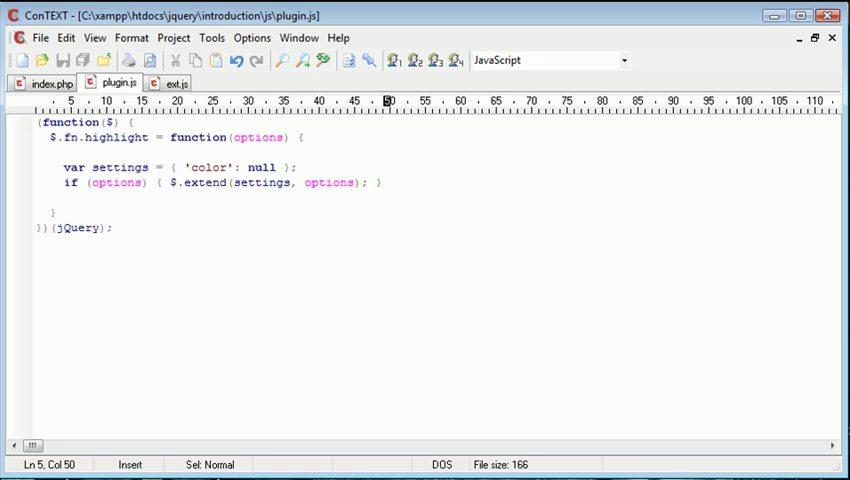
Add alert(settings['color']) below the extend block and save.
double_click(256, 137)
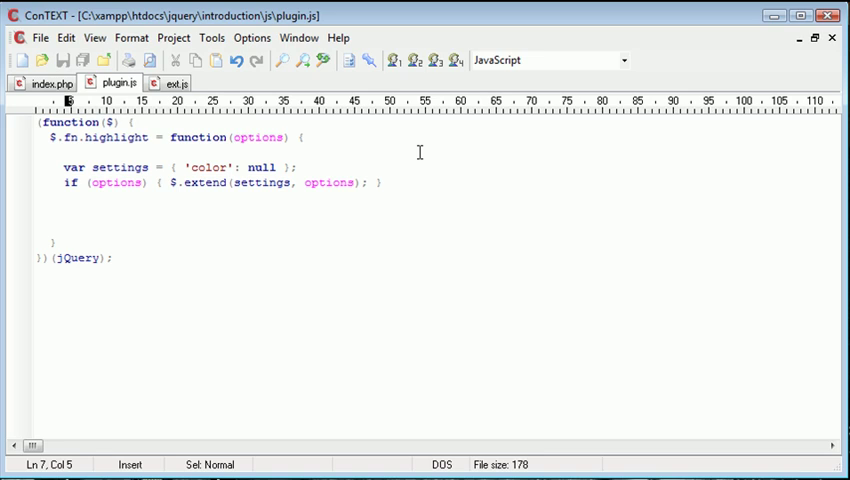
type("alert();")
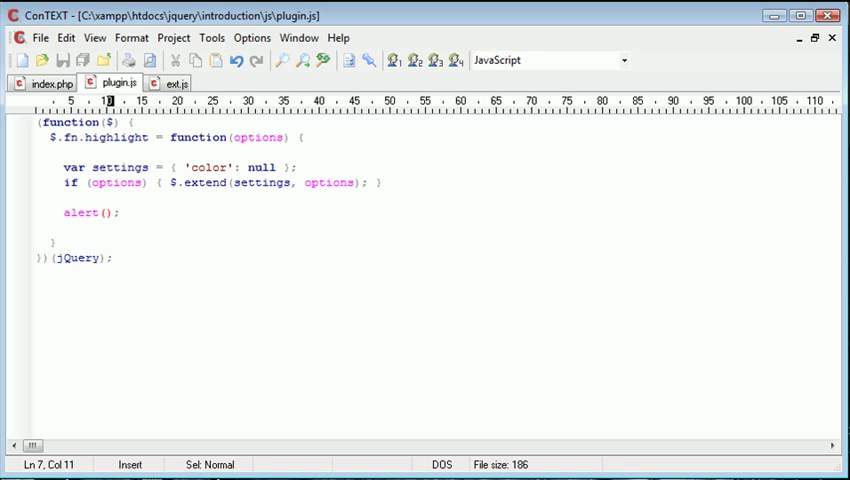
type("settings[")
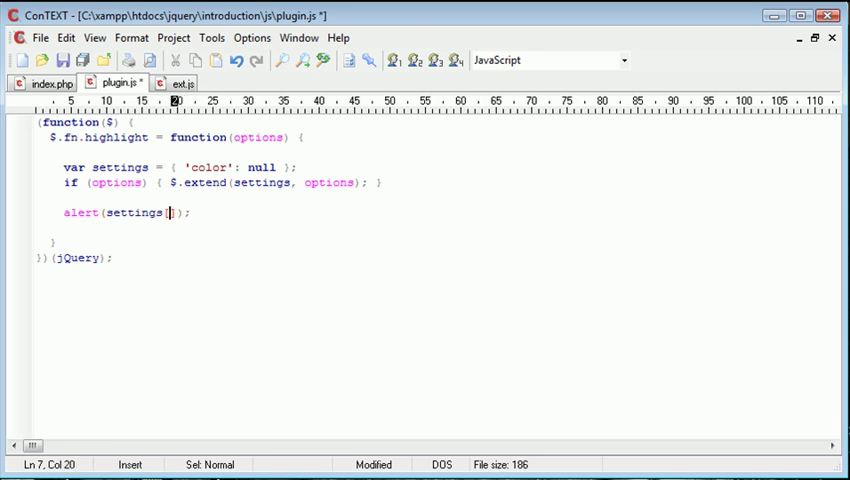
type("'olor'")
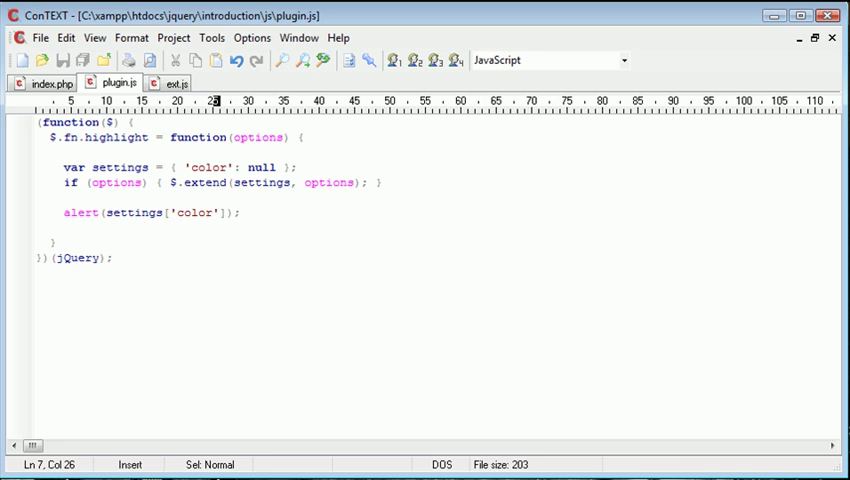
In ext.js, call $(document).highlight(); inside the document-ready function.
left_click(178, 83)
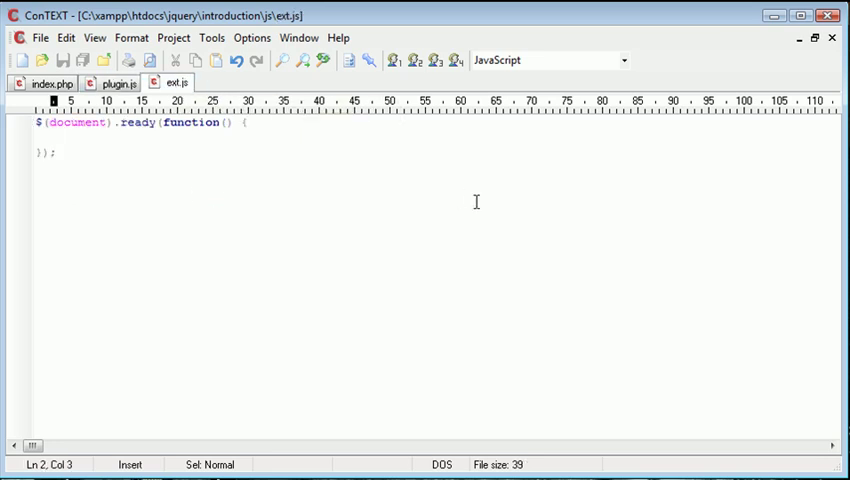
type("$(document)")
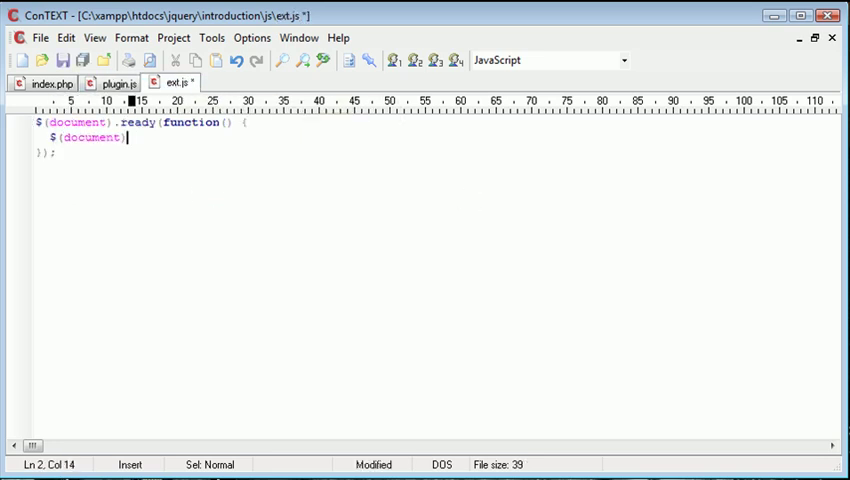
type(".highl")
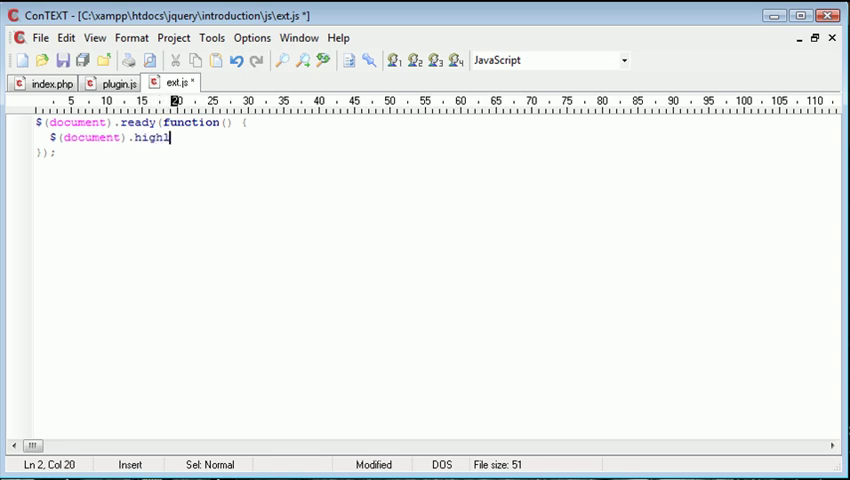
type("ight ();")
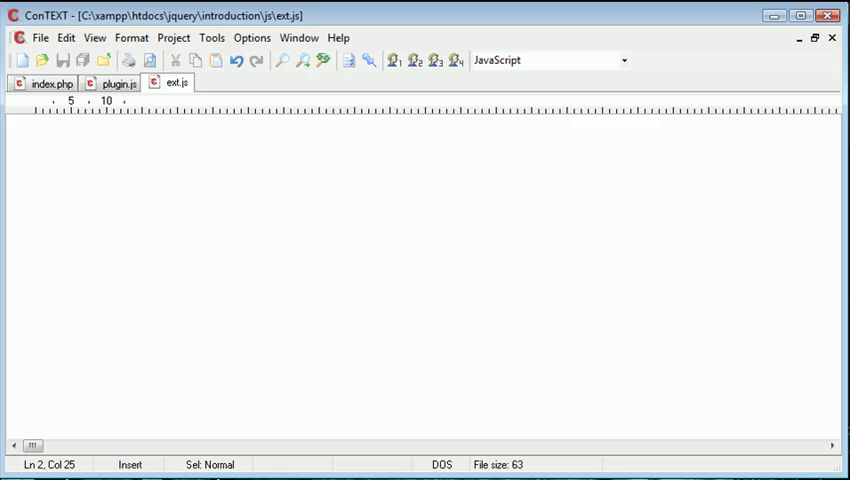
Back in plugin.js, type 'yellow' over the null default color value.
left_click(114, 82)
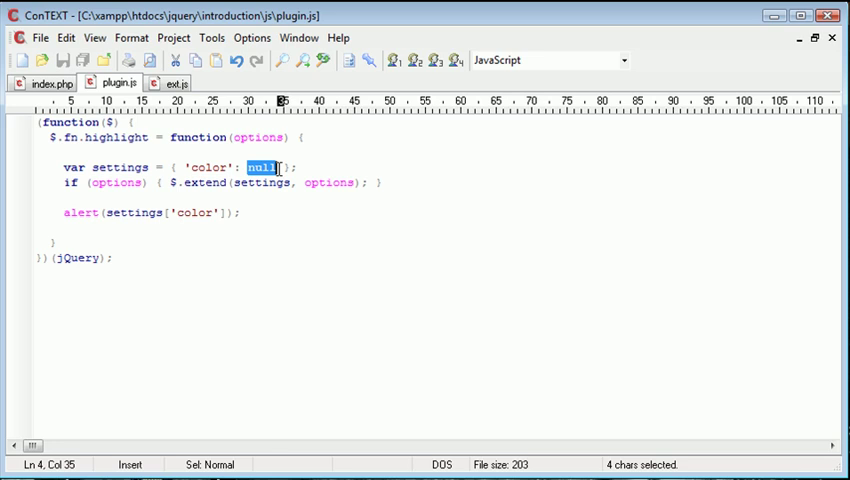
left_click(178, 82)
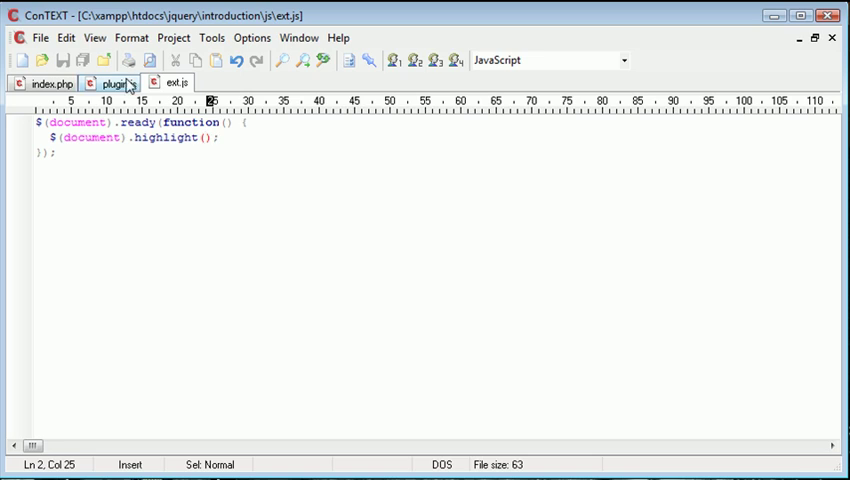
left_click(112, 83)
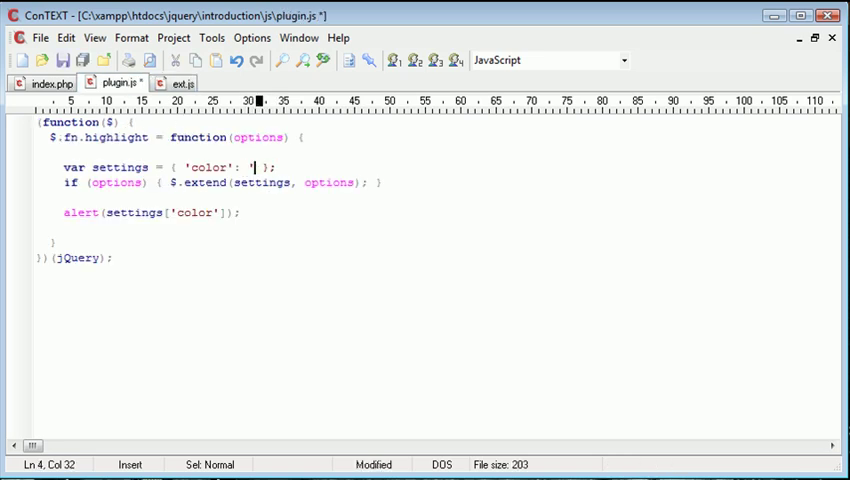
type("yellow")
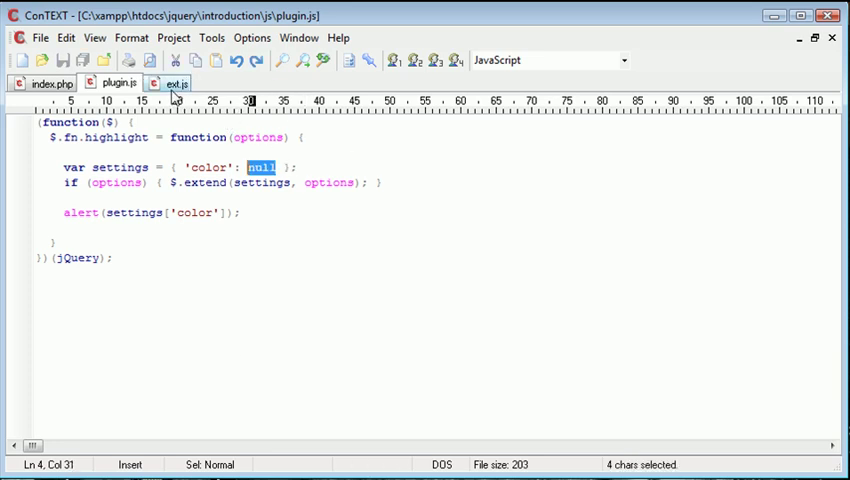
In ext.js, start a color option for the highlight call, first typing yellow.
left_click(172, 83)
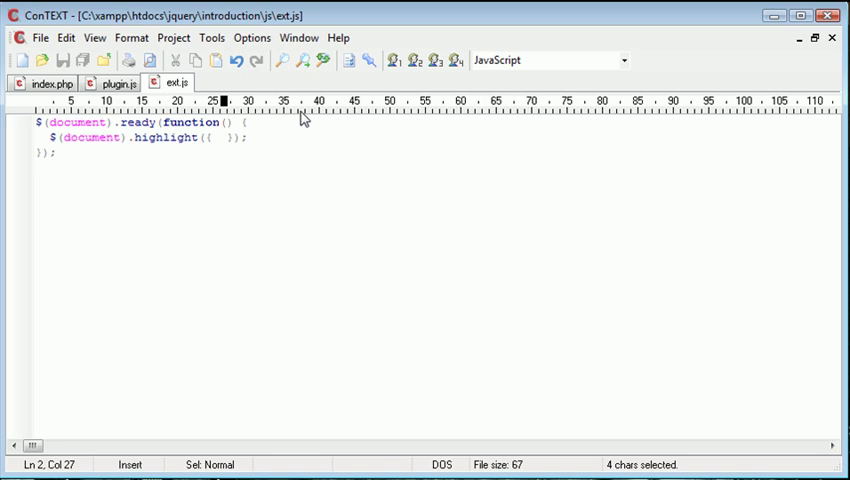
type("color: '")
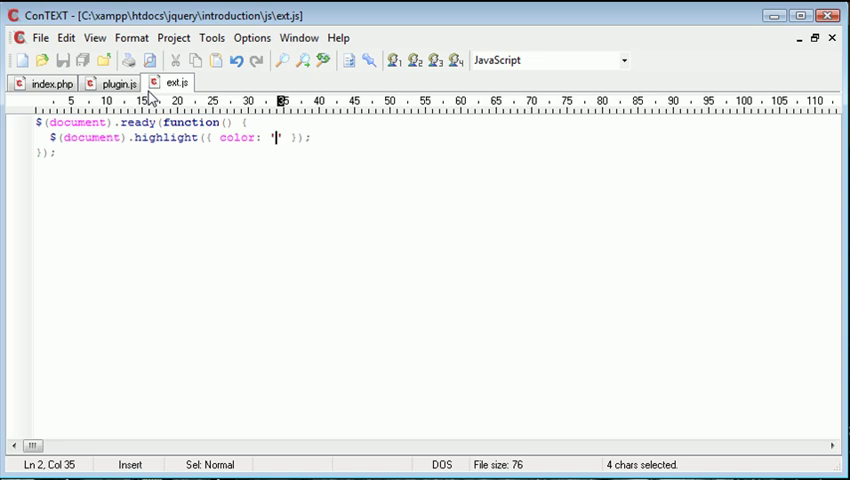
left_click(117, 83)
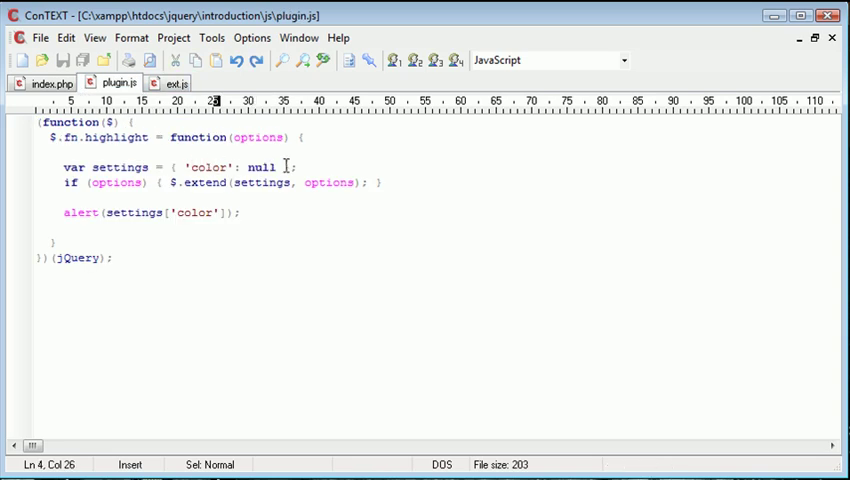
left_click(178, 82)
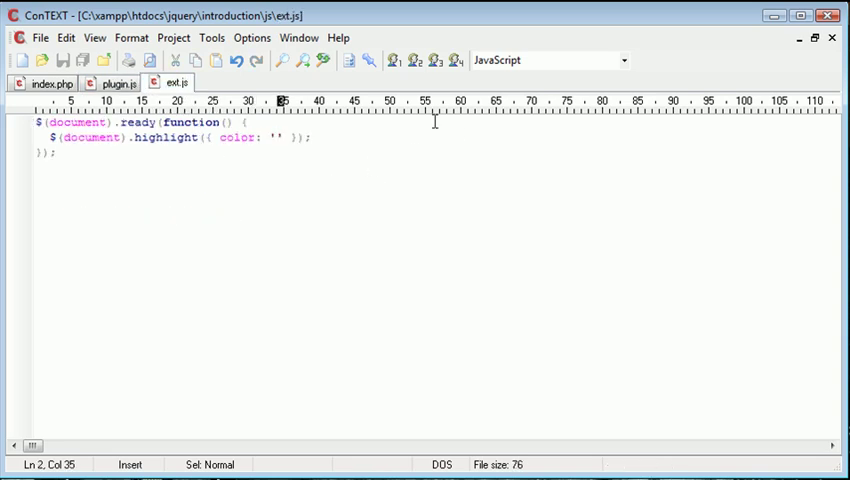
type("yellow")
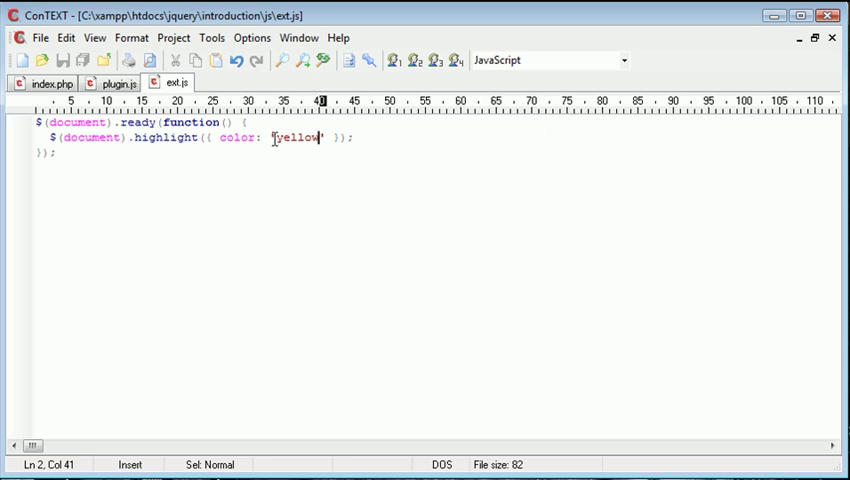
Recheck plugin.js settings, then set the ext.js color option to 'red'.
left_click(118, 82)
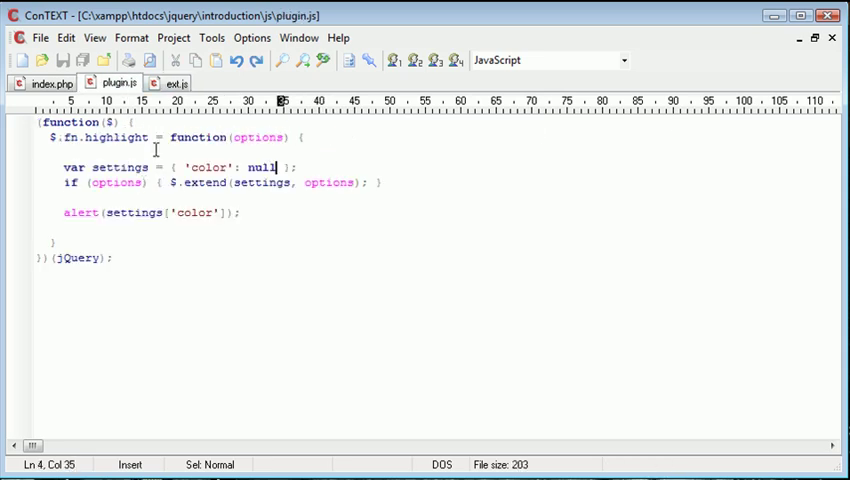
left_click(145, 182)
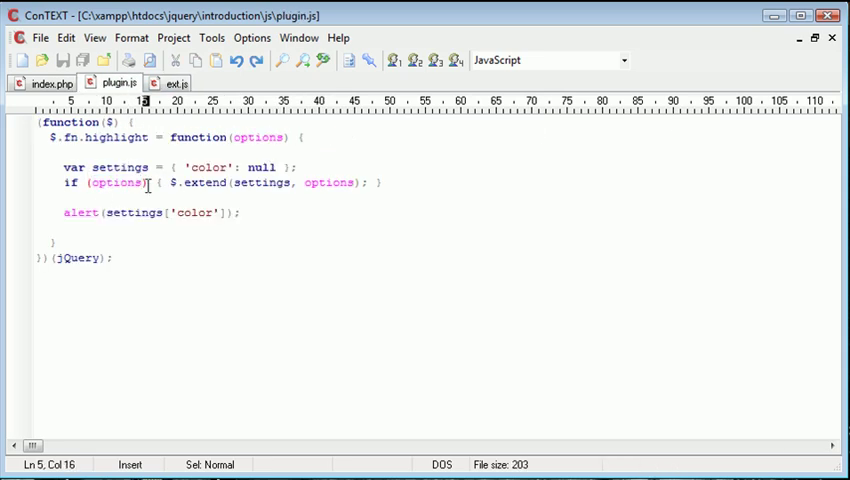
left_click(375, 182)
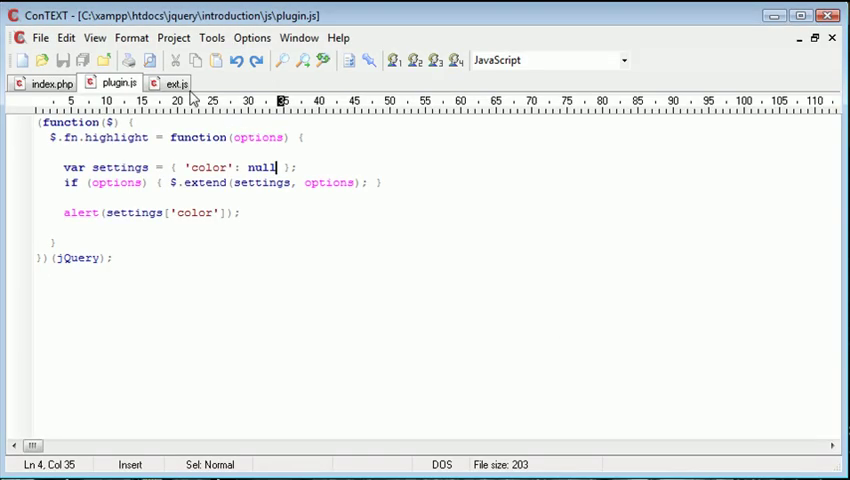
left_click(177, 83)
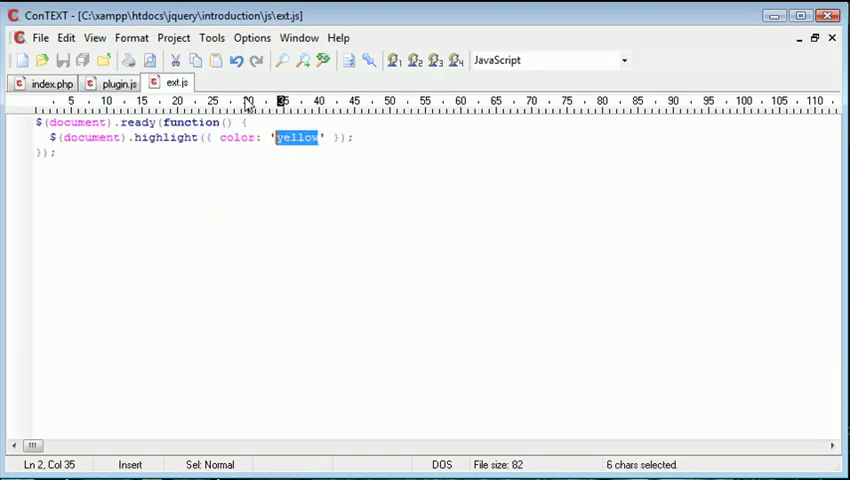
type("red")
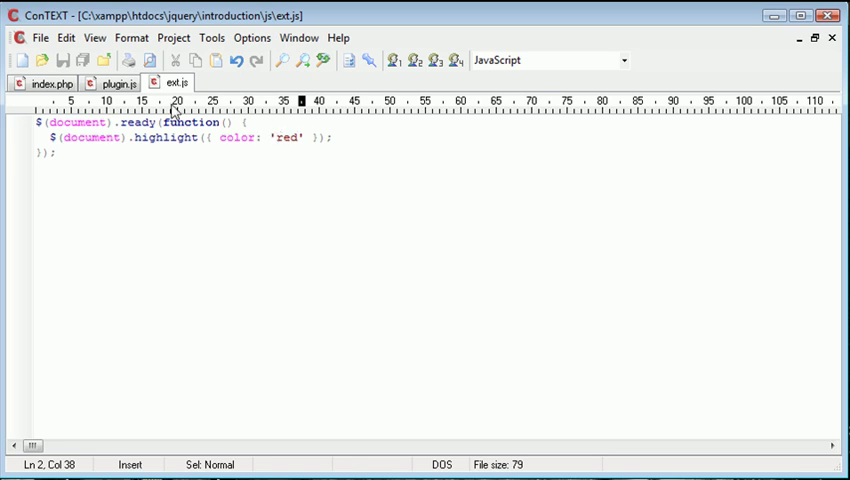
In plugin.js, complete this.css('background-color', settings['color']) and save.
left_click(117, 82)
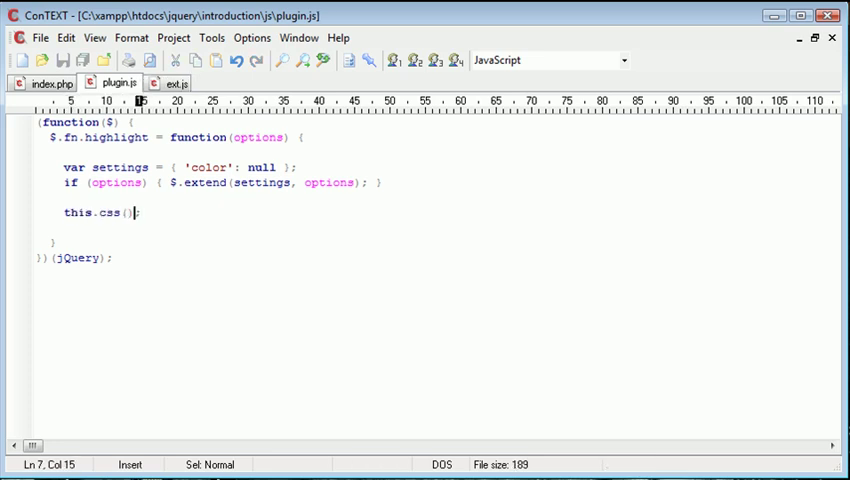
type("'background'")
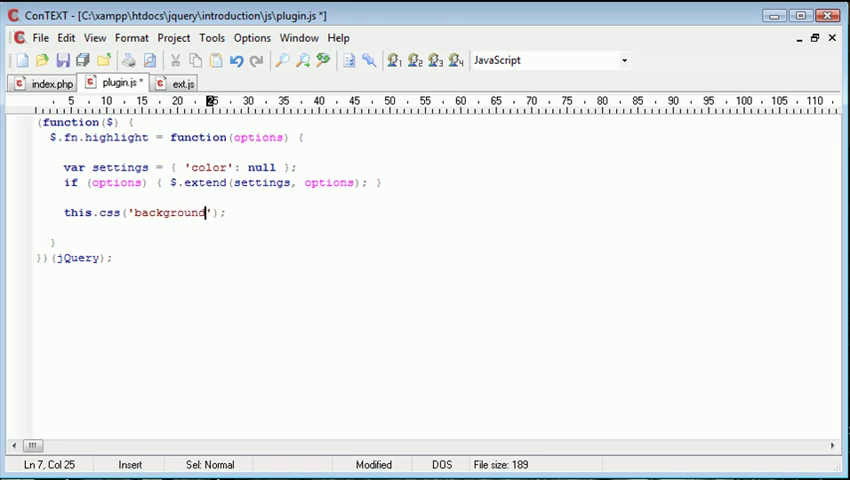
type("-color', settings[''")
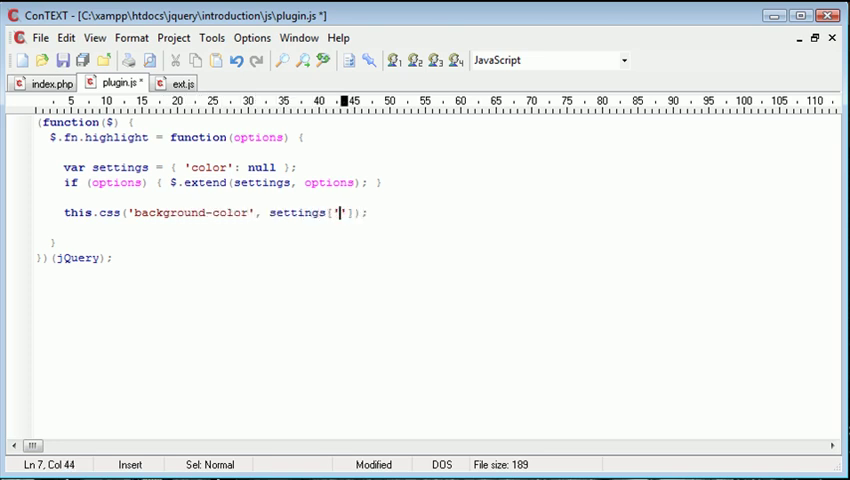
type("color")
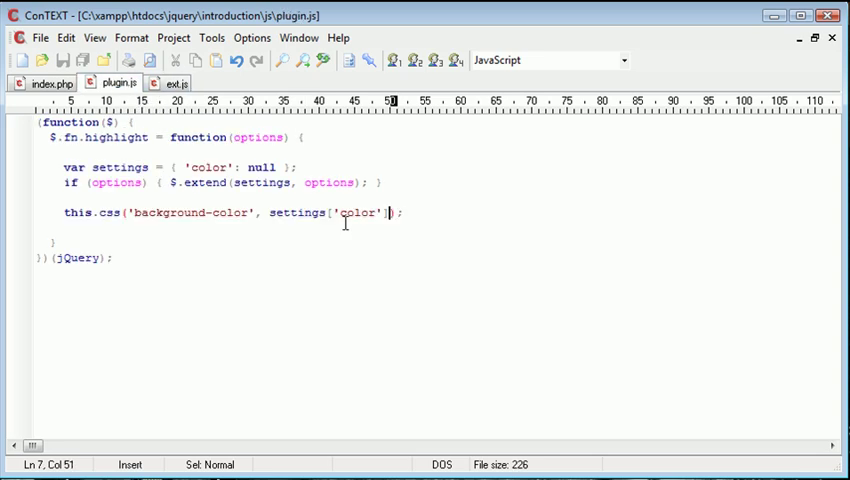
mouse_move(157, 218)
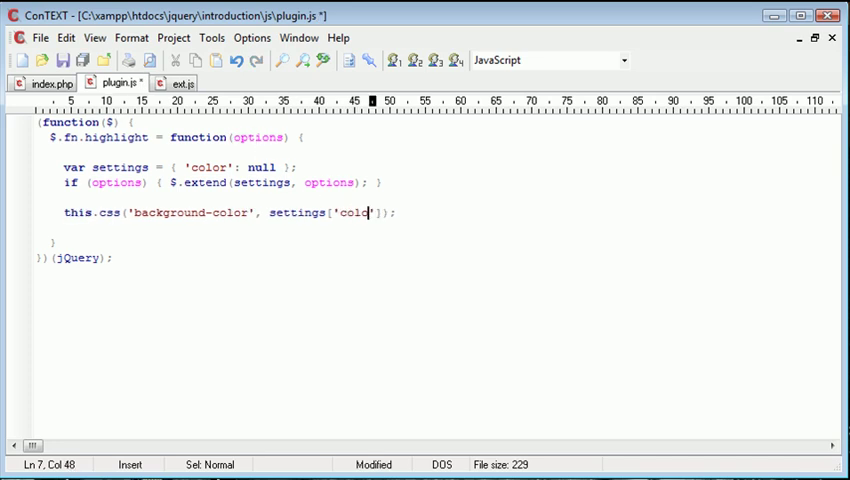
left_click(177, 82)
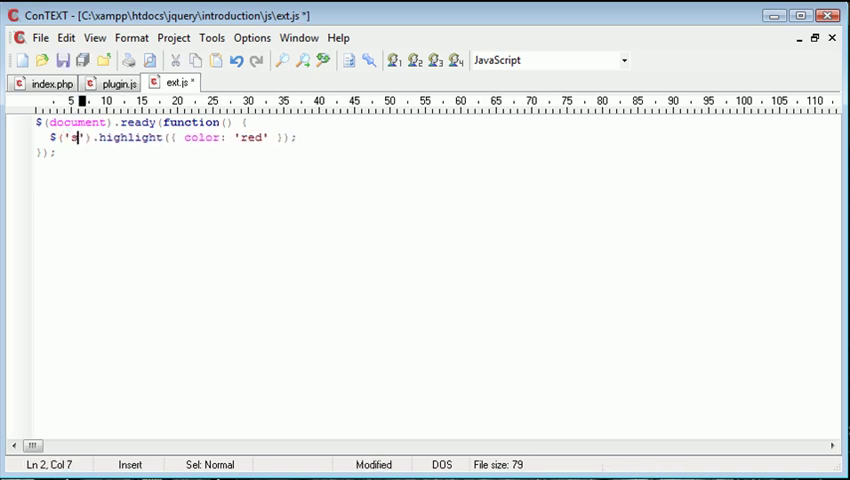
Make the ext.js call $('strong').highlight({ color: 'yellow' }).
type("trong")
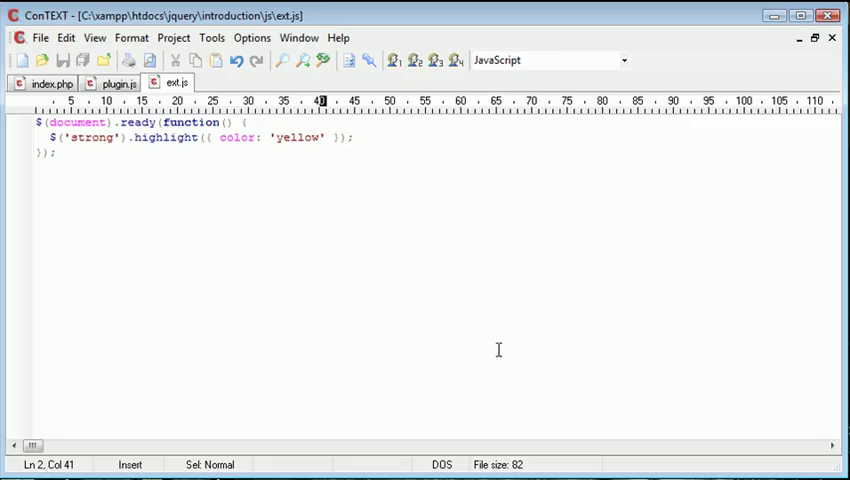
mouse_move(430, 250)
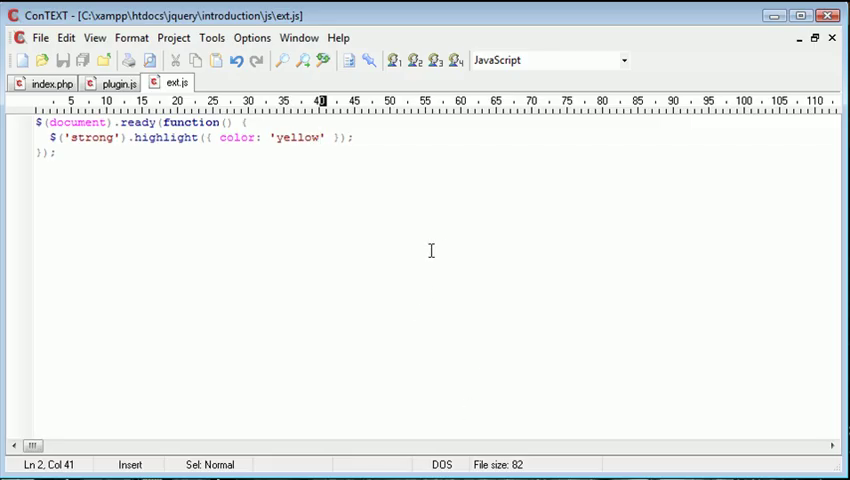
type(",")
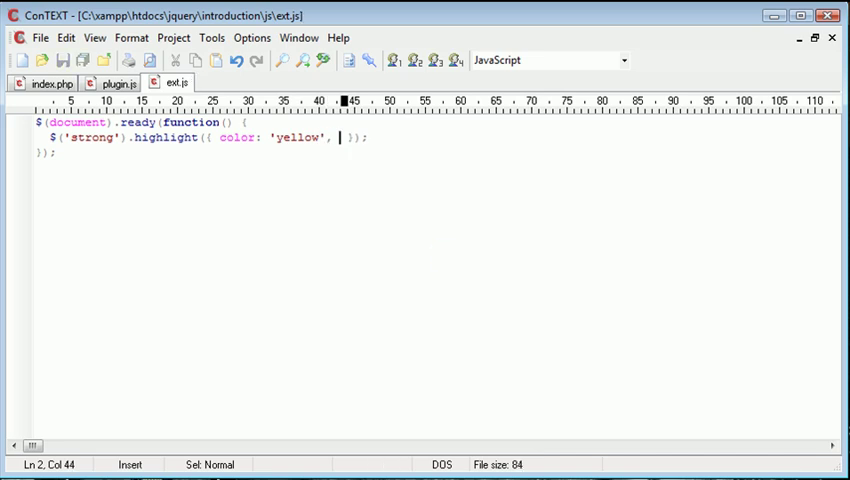
type("foreground: 'b")
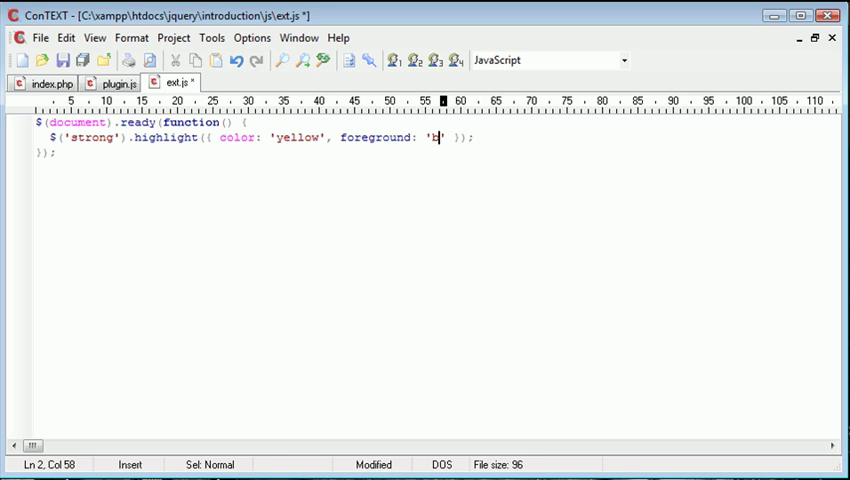
type("wh")
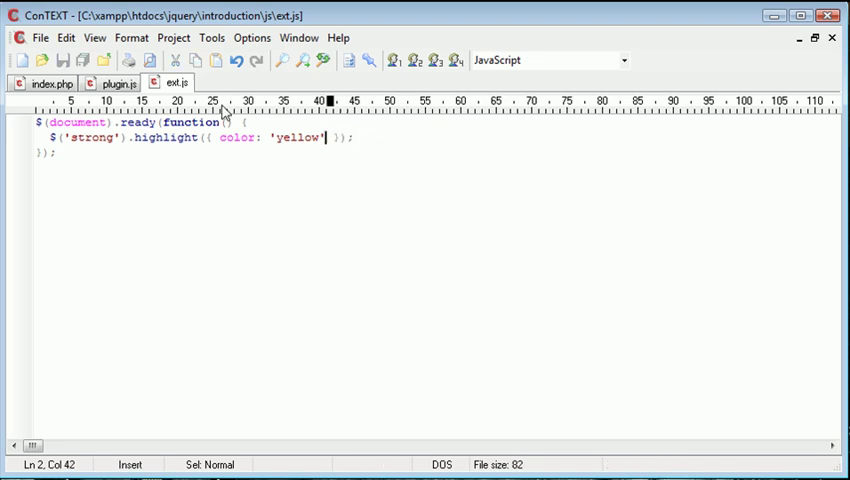
Add a 'foreground': null entry to the plugin settings.
left_click(115, 82)
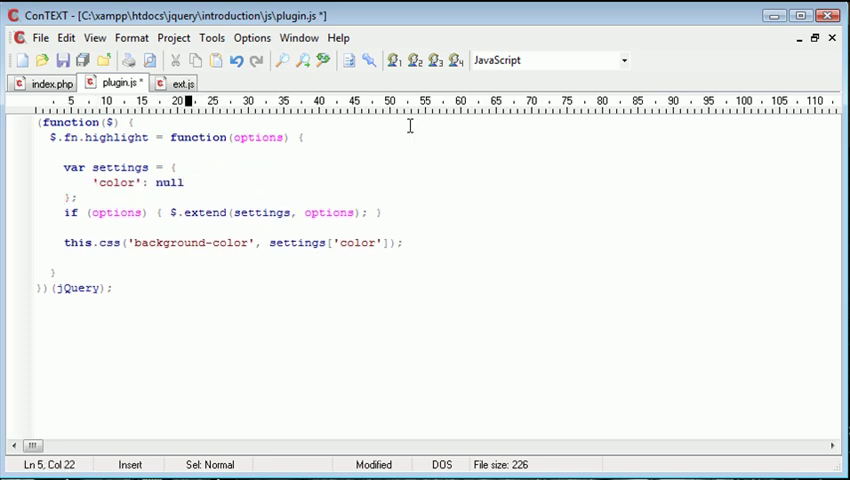
type("'fore")
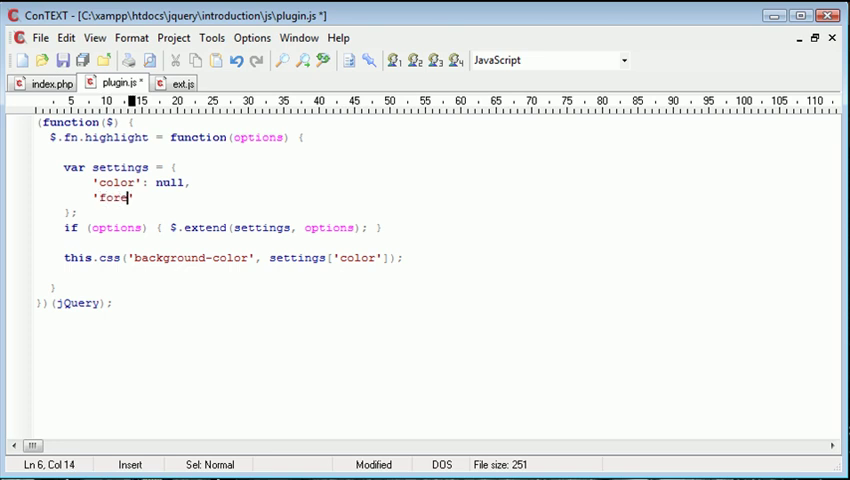
type("ground'")
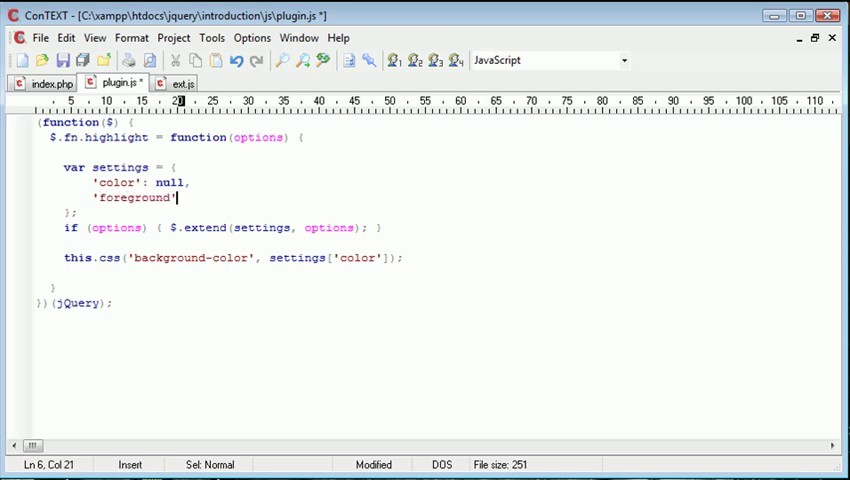
type(": null")
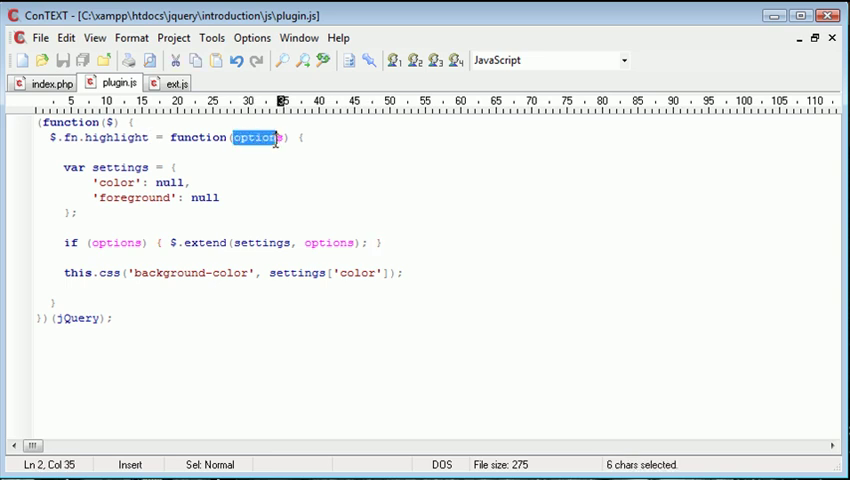
Chain .css('color', settings['foreground']) after the background-color call and save.
left_click(233, 197)
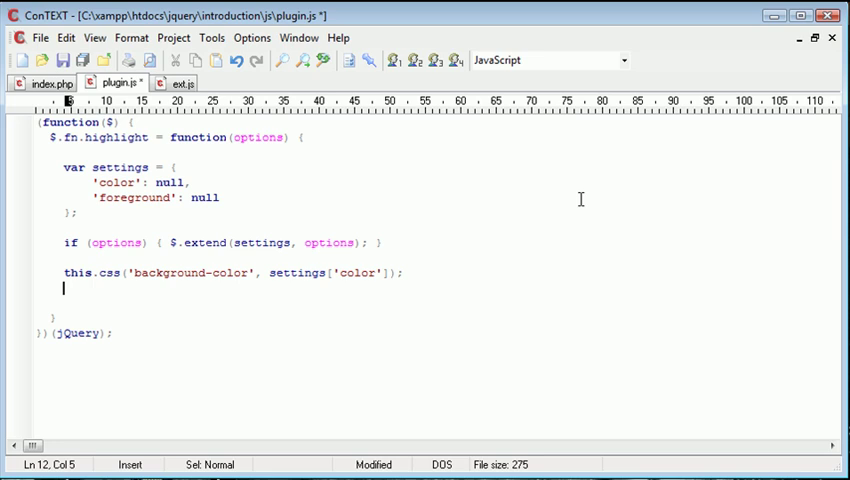
type("this.css")
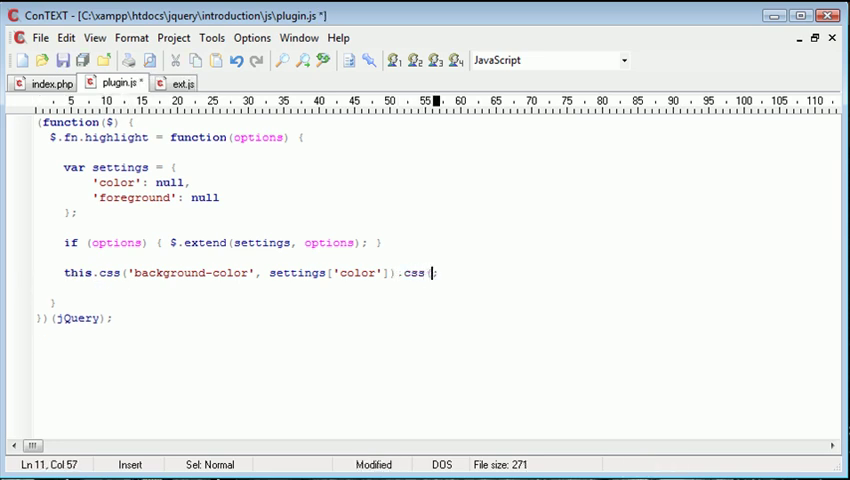
type("'color'")
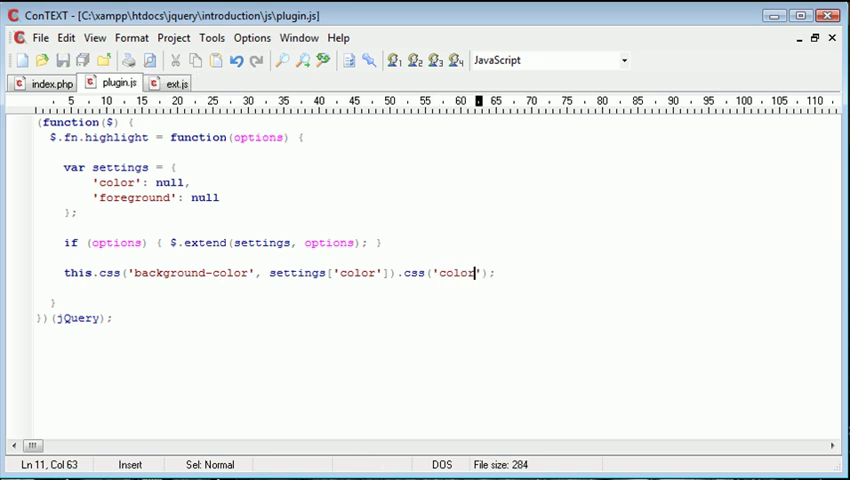
type(", s")
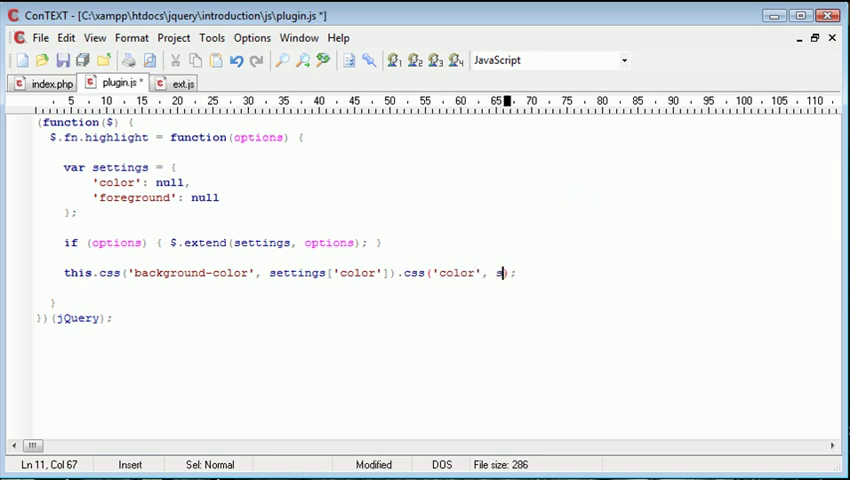
type("ettings['")
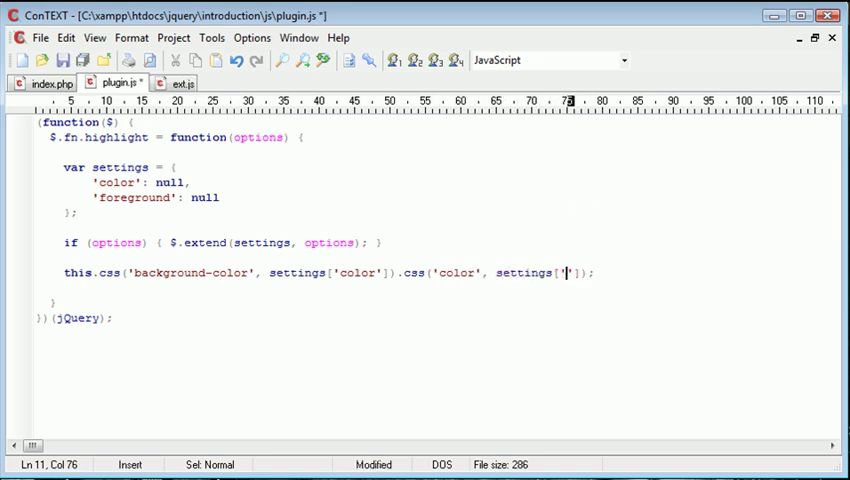
type("foreground")
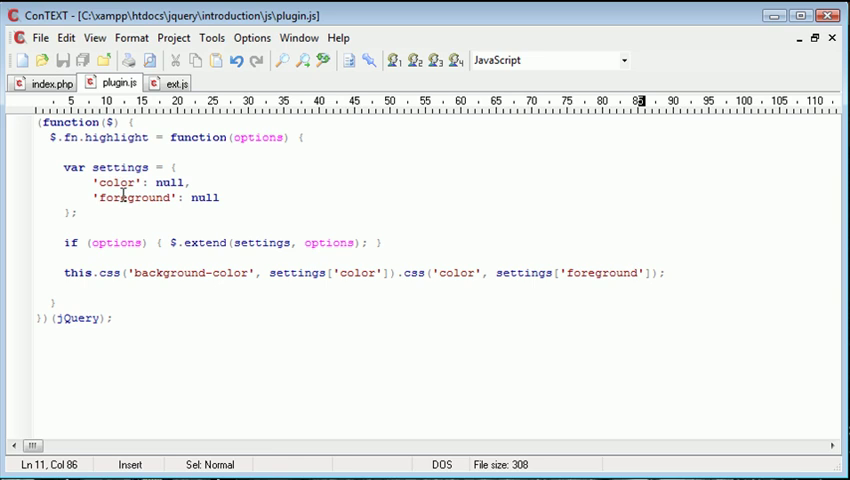
left_click(178, 82)
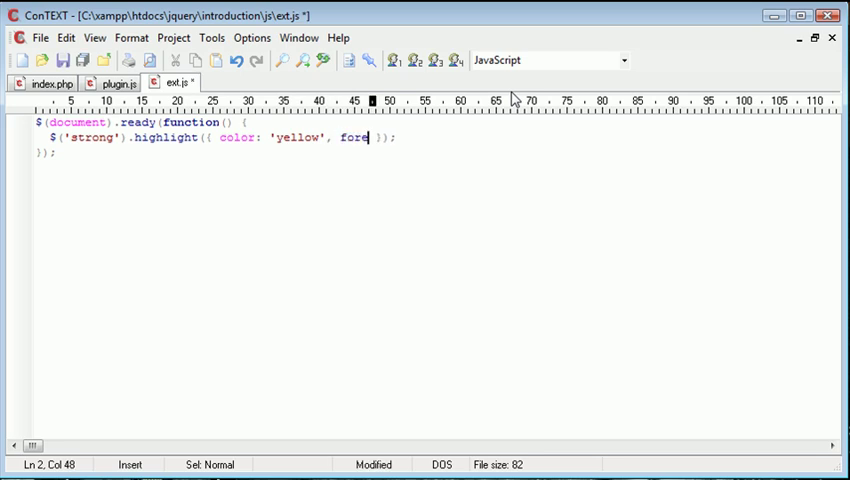
Add foreground: 'red' beside color: 'yellow' in the ext.js highlight options.
type("ground: 'z'")
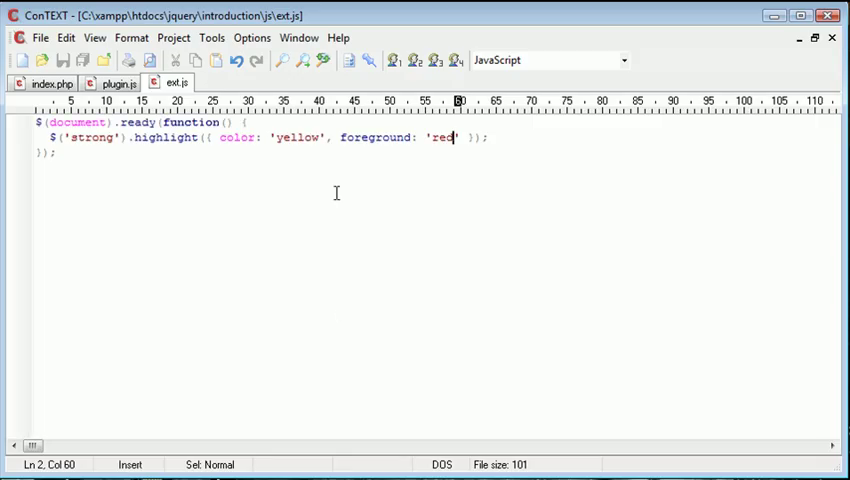
left_click(113, 82)
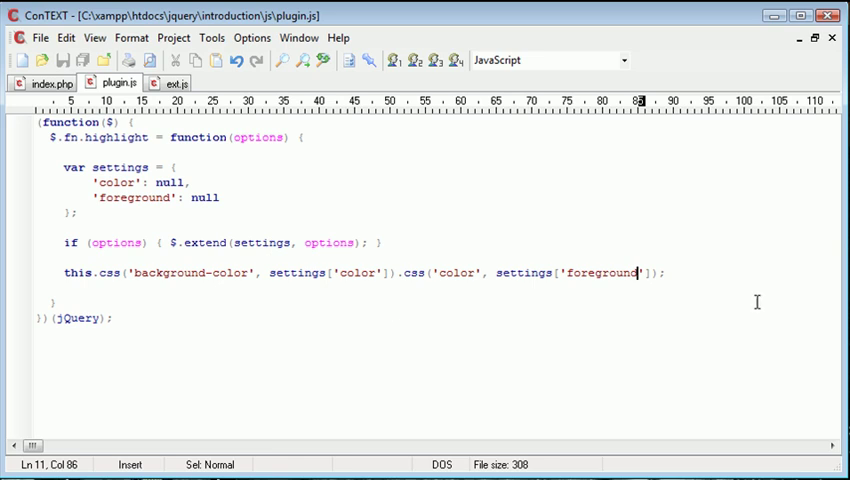
left_click(551, 272)
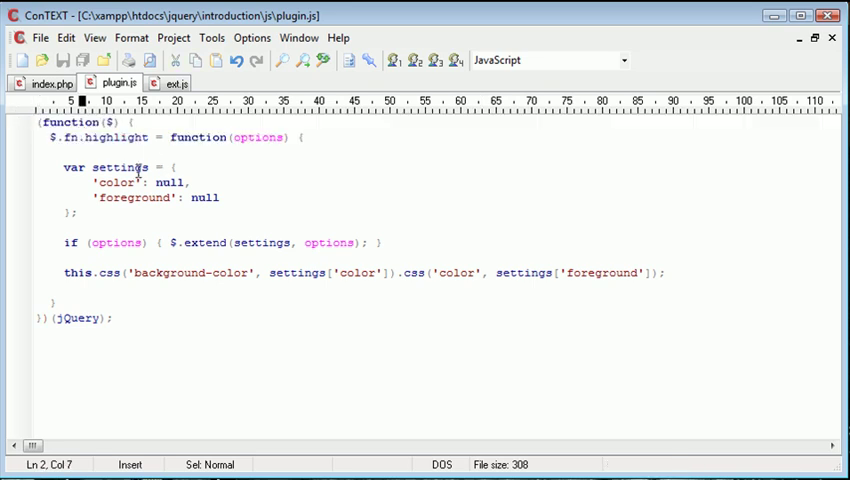
mouse_move(175, 137)
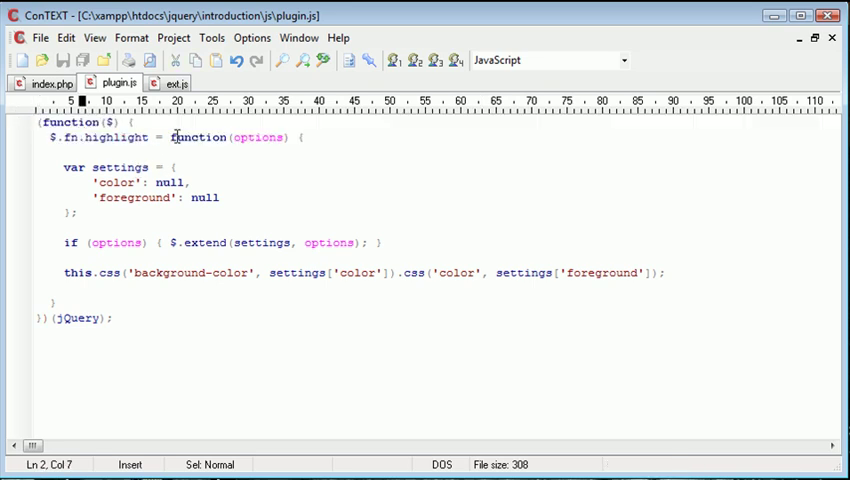
mouse_move(102, 166)
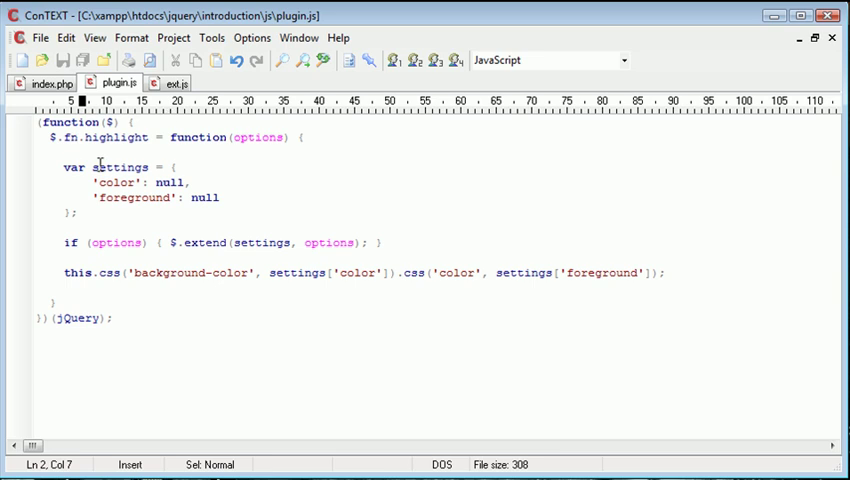
Replace the plugin.js null defaults with color 'yellow' and foreground '#000'.
double_click(165, 182)
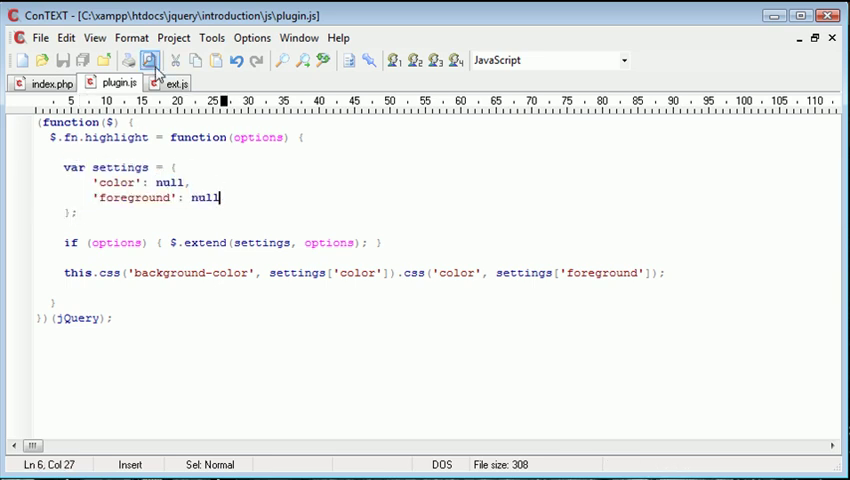
double_click(170, 182)
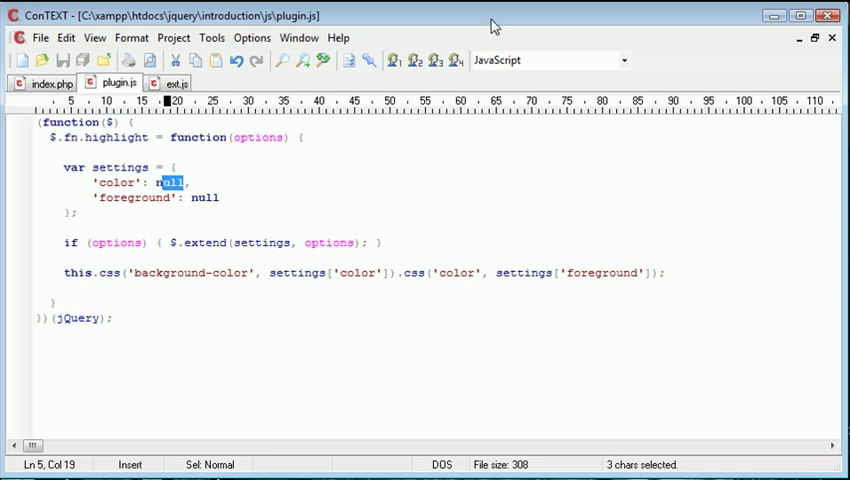
type("yellow'")
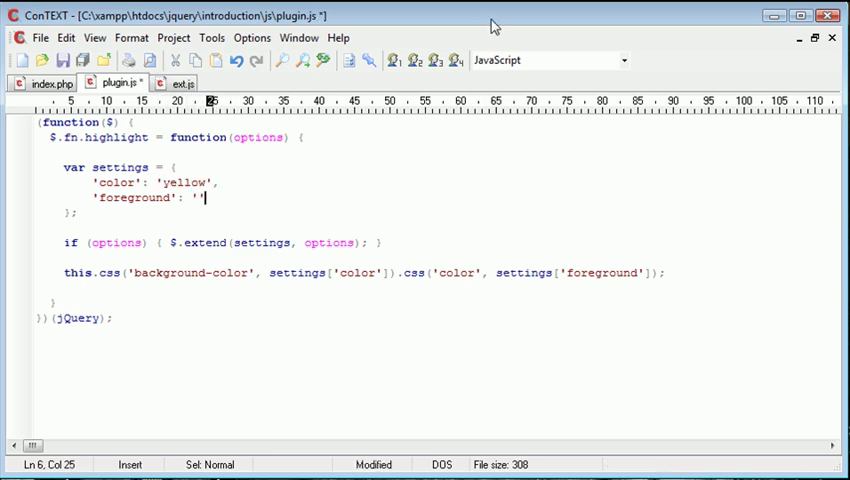
type("black")
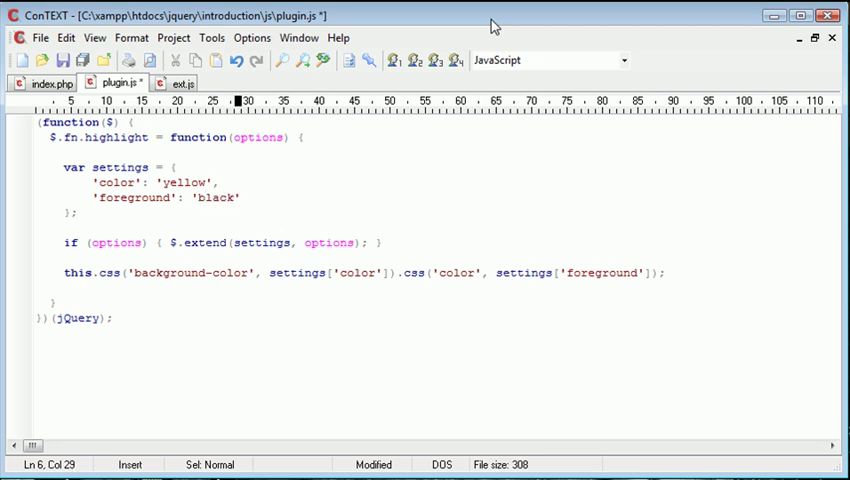
type("#000")
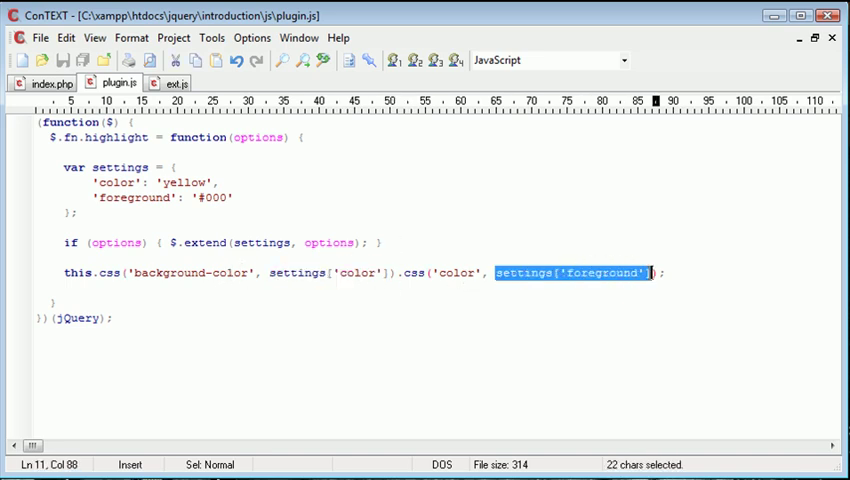
left_click(178, 82)
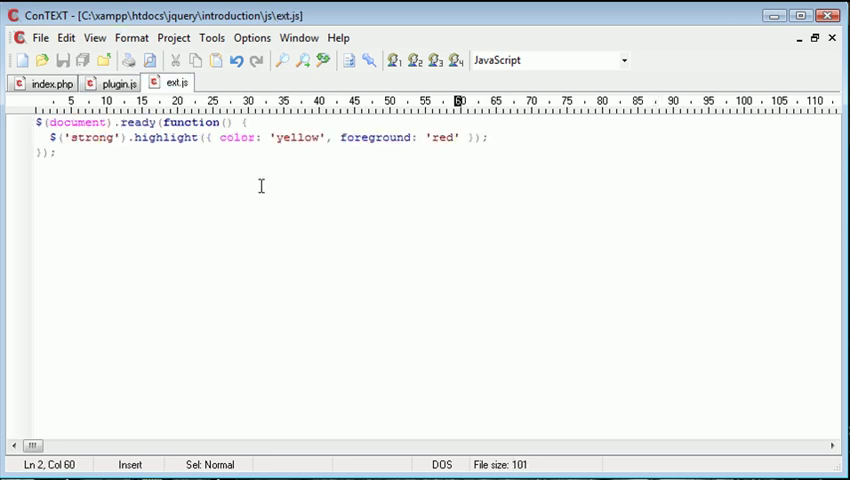